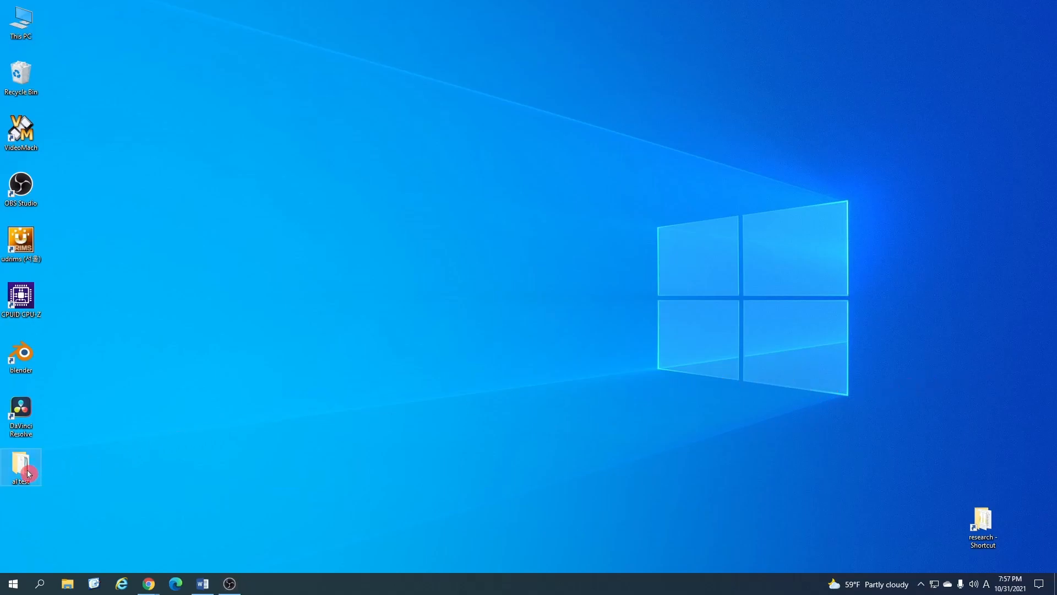
Open the al test folder from the desktop, listing al.in and Al99.eam.alloy
double_click(21, 465)
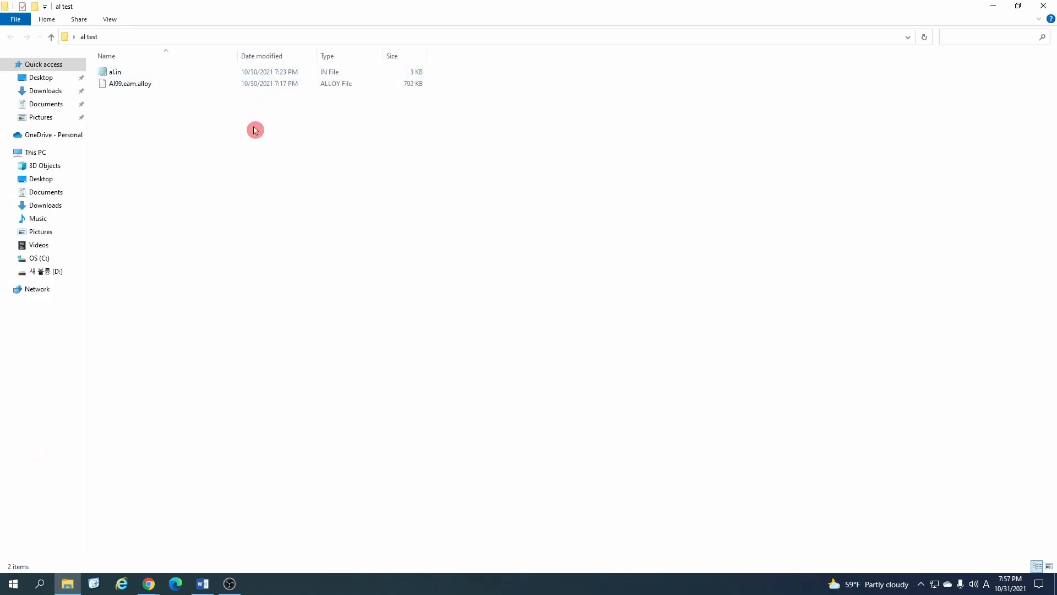
mouse_move(207, 108)
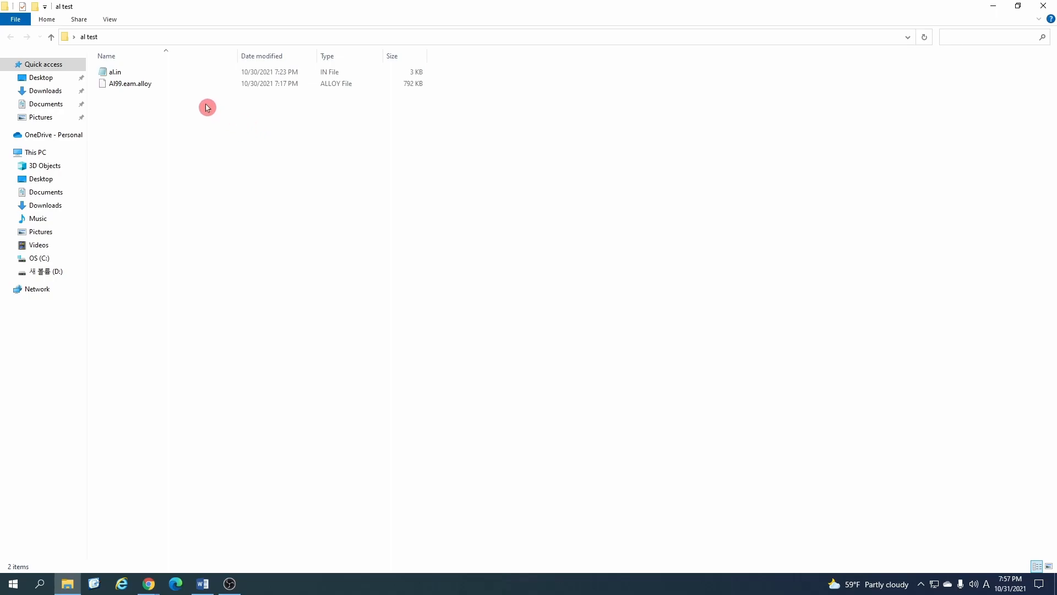
mouse_move(180, 110)
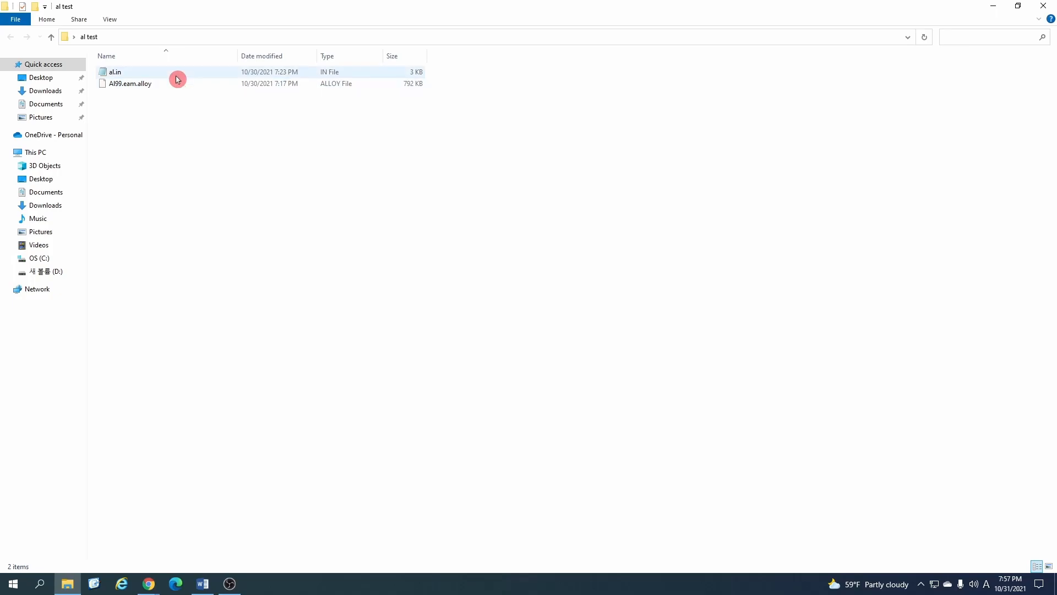
Add the line 'dump 1 all atom 1000 al.lammpstrj' to al.in before the final run command
double_click(114, 73)
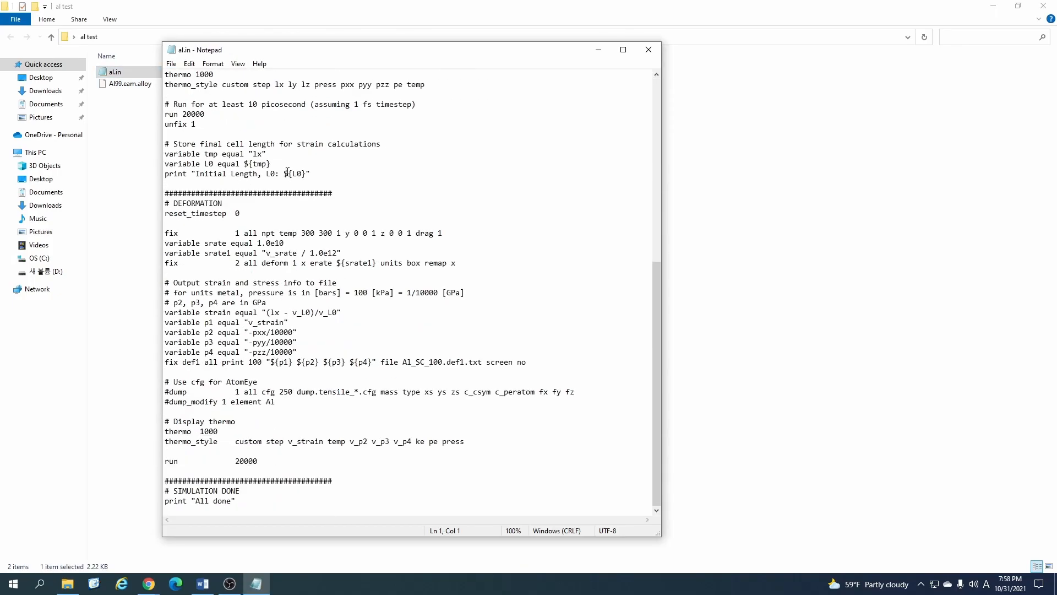
left_click(165, 450)
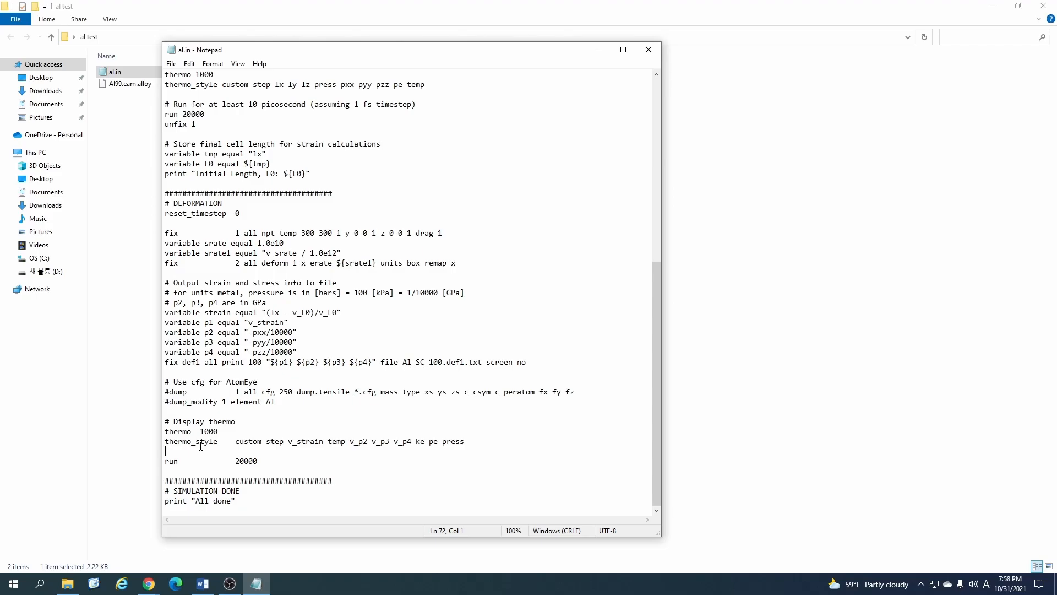
type("dump")
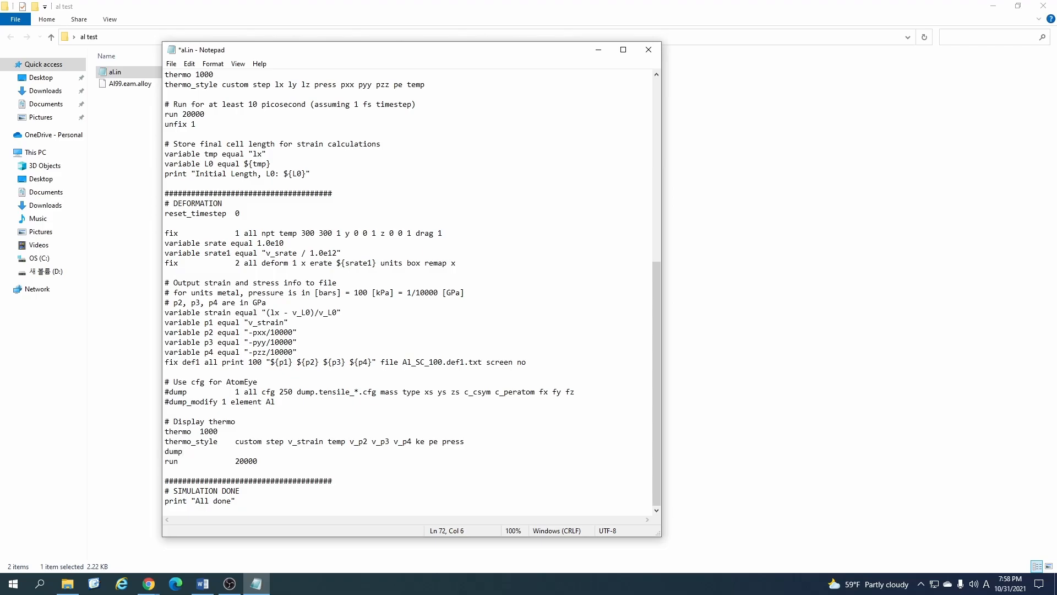
type("1")
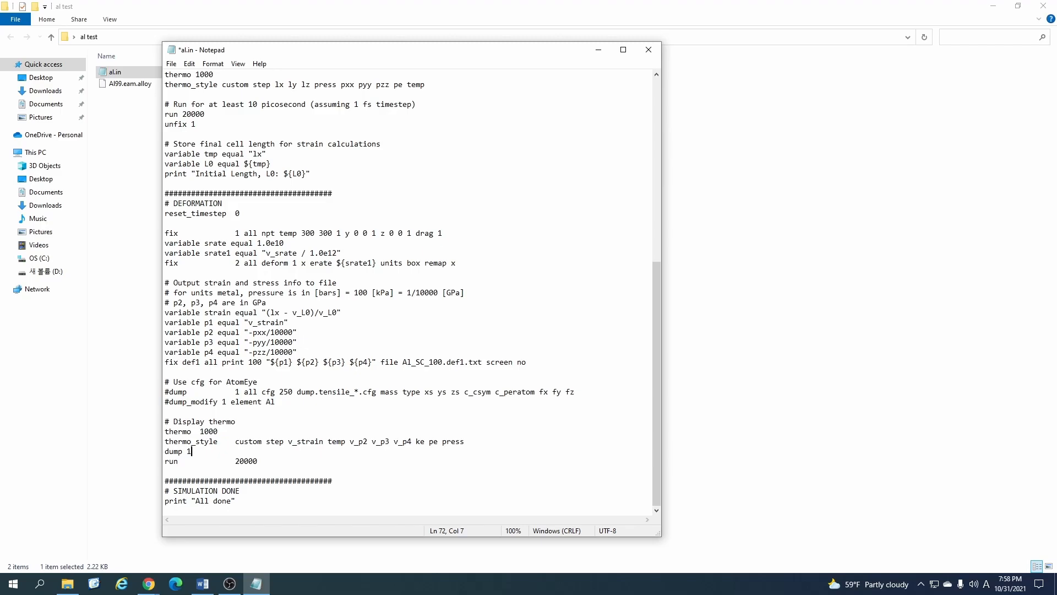
type("all")
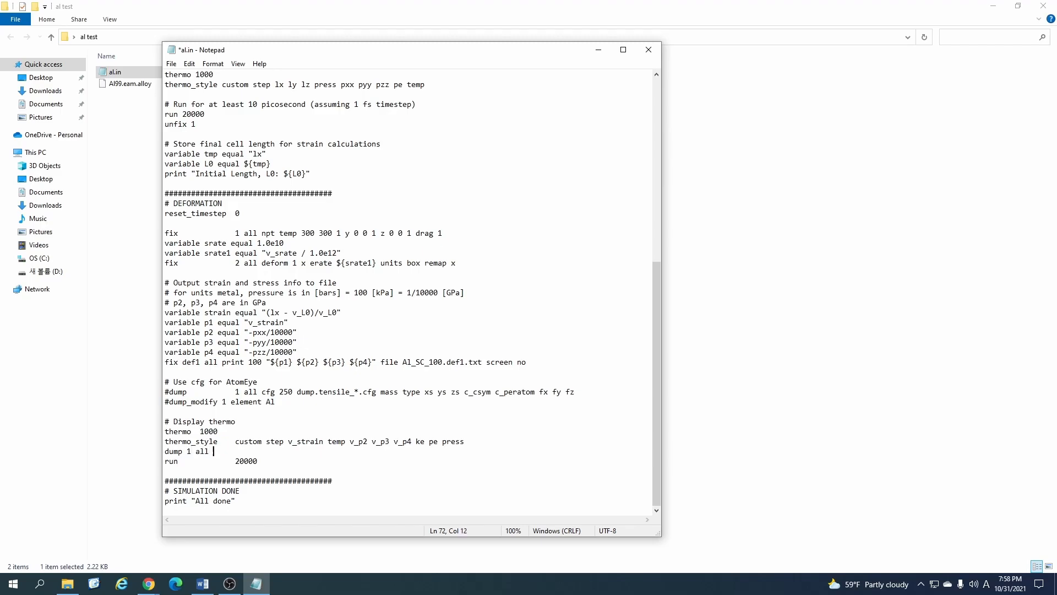
type("atom")
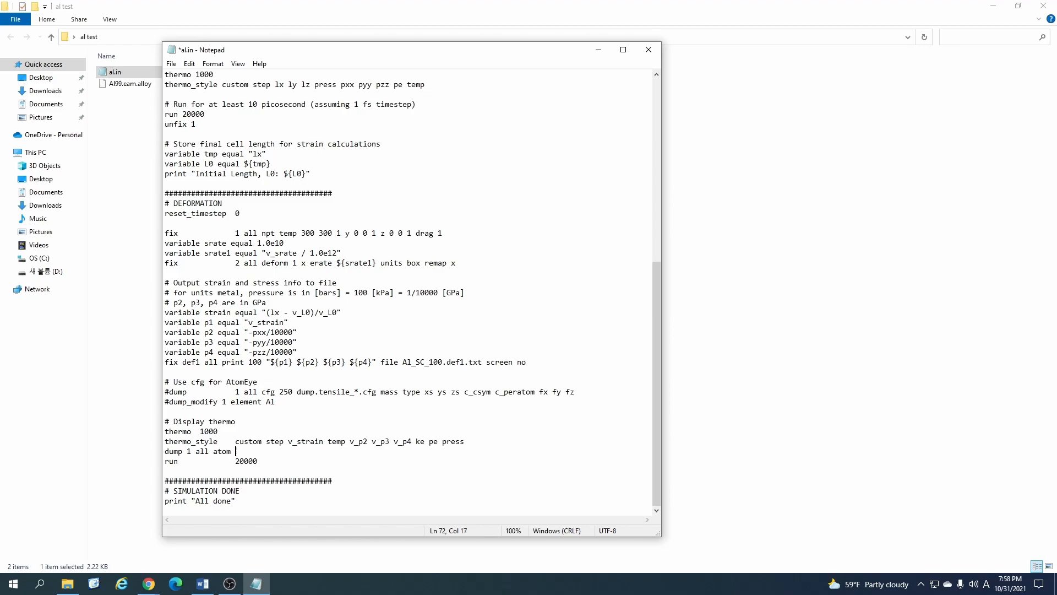
type("1")
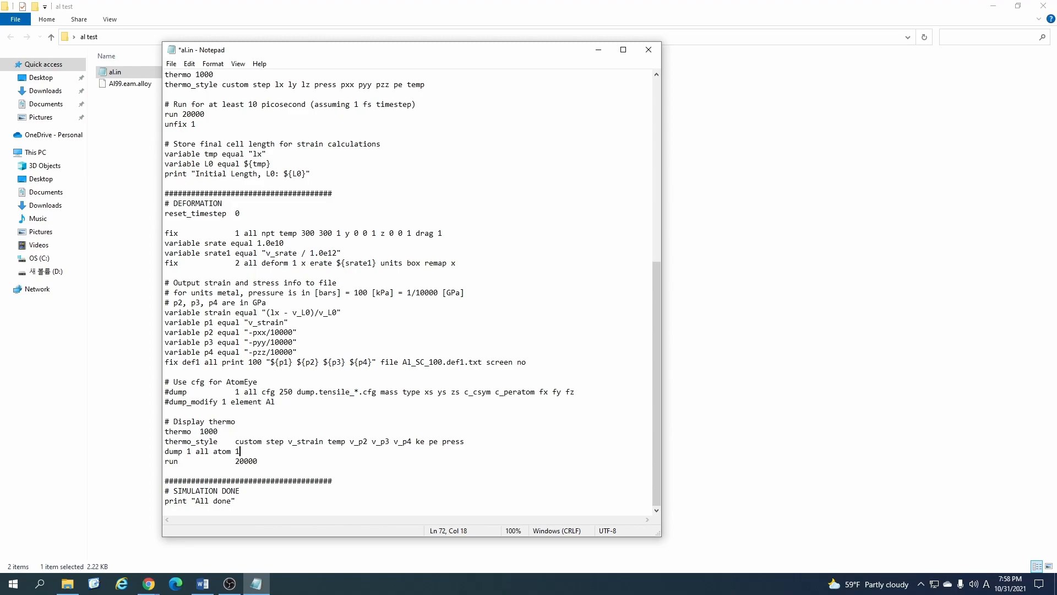
type("000")
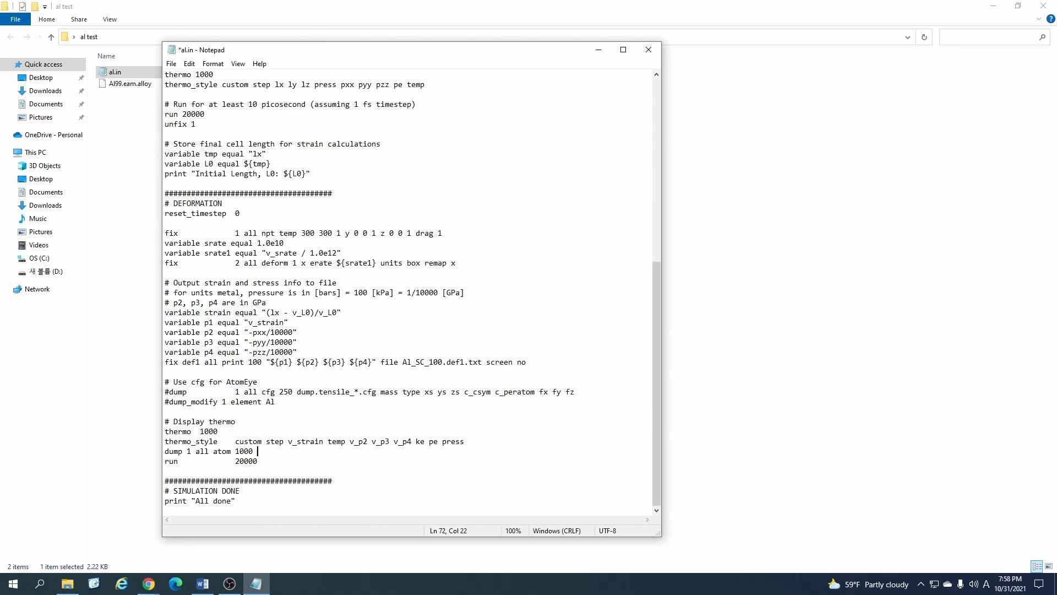
type("al.1")
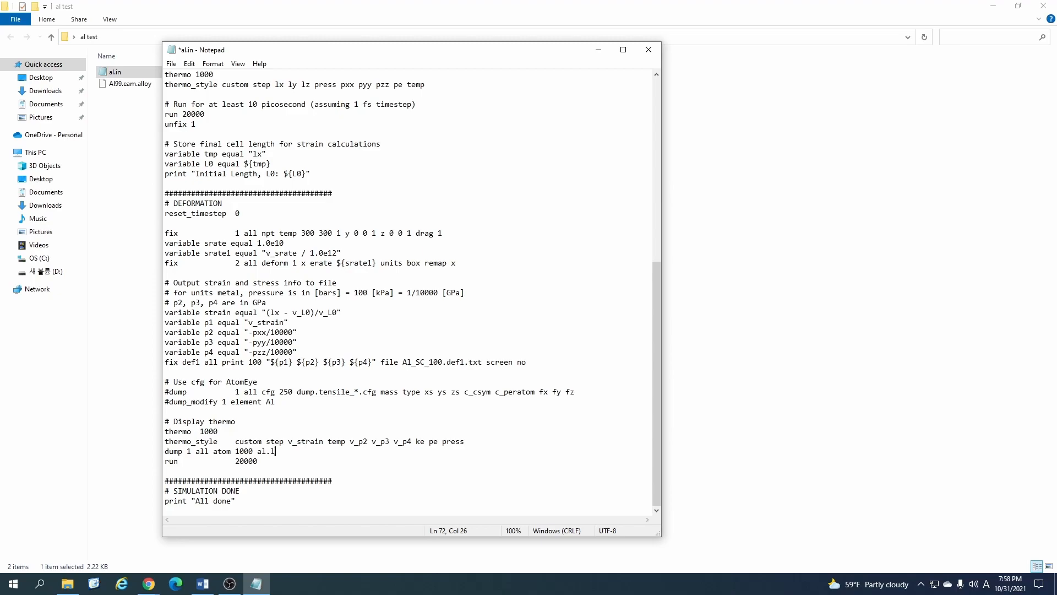
type("ammps")
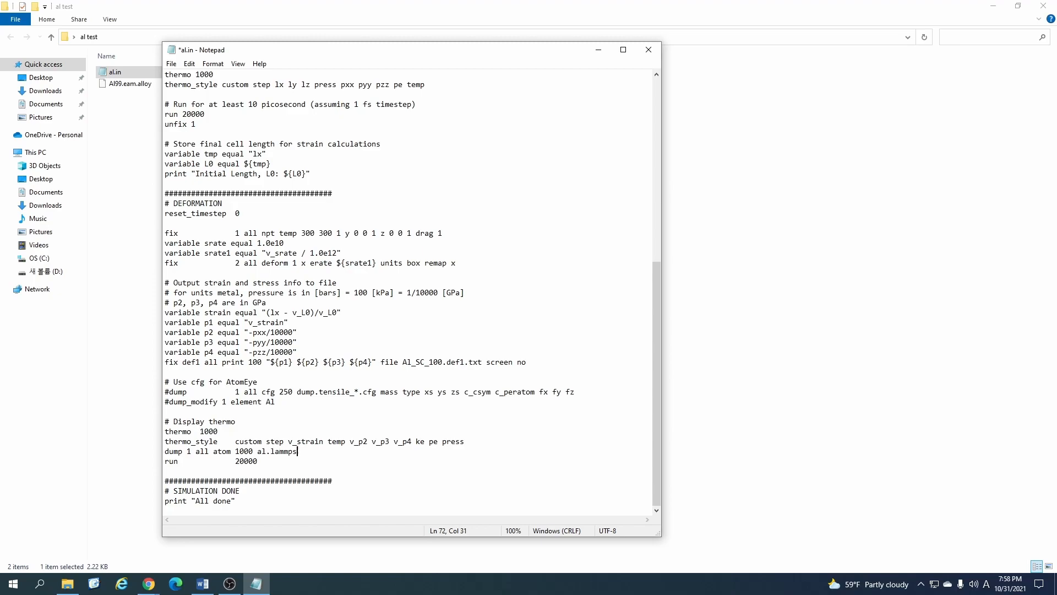
type("t")
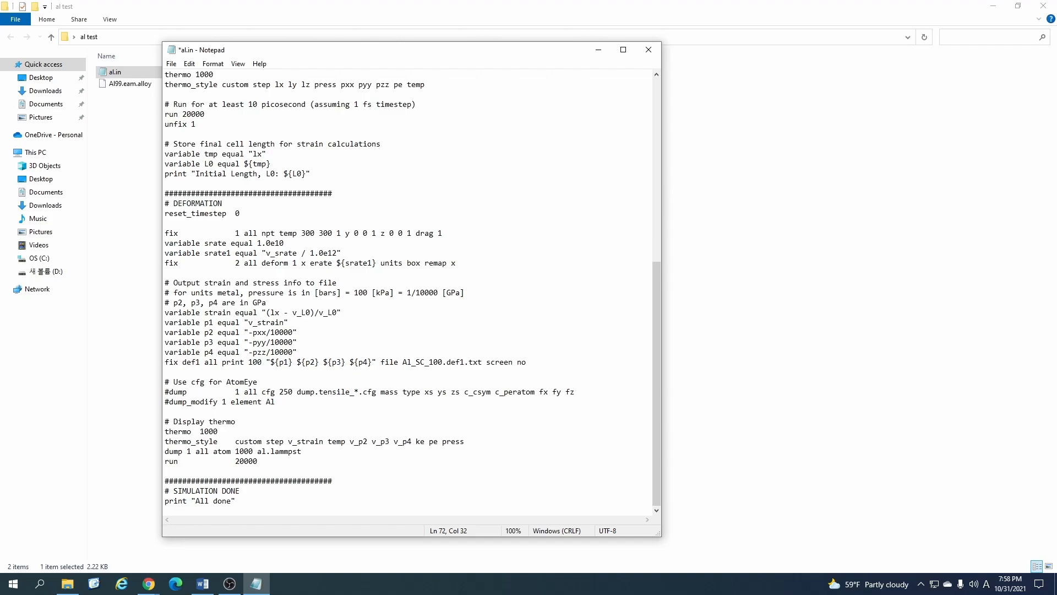
type("rj")
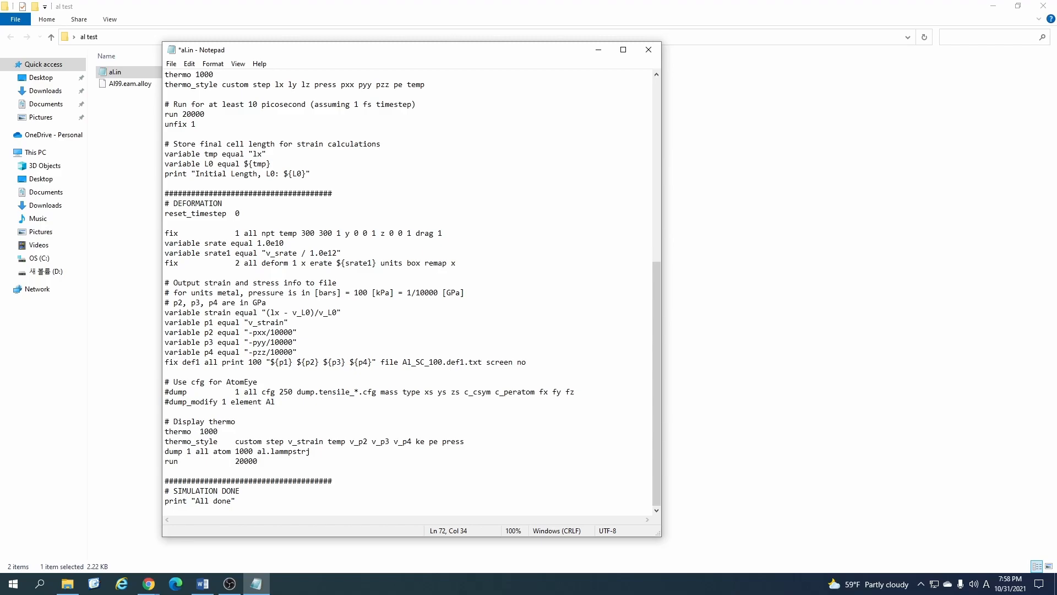
Run 'mpiexec -np 5 lmp_mpi -in al.in -e screen' in the WSL terminal
left_click(308, 451)
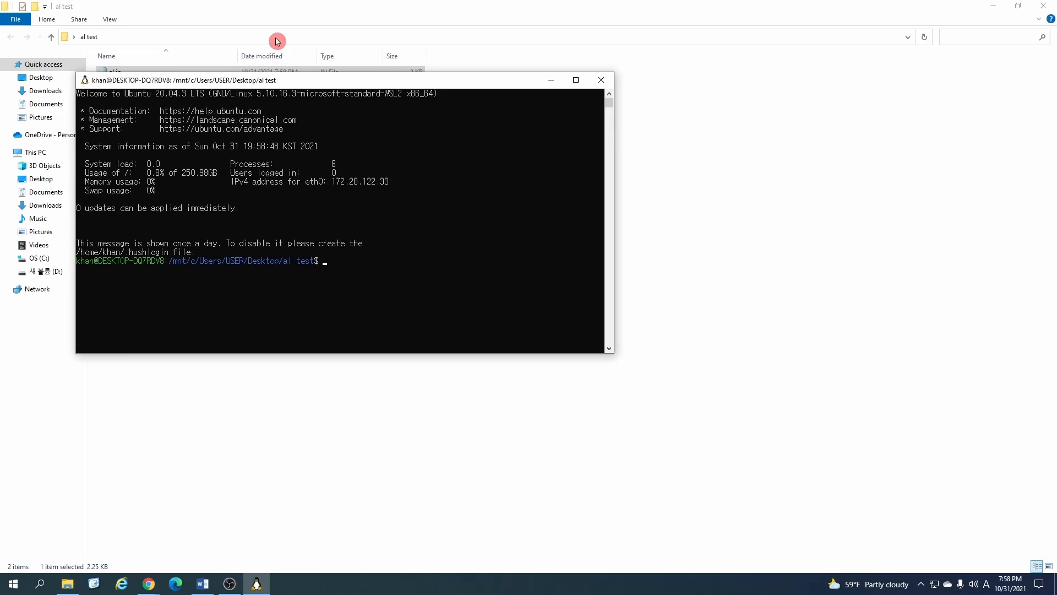
type("mpiexec -np 5 lmp_mpi -in al.in -e screen")
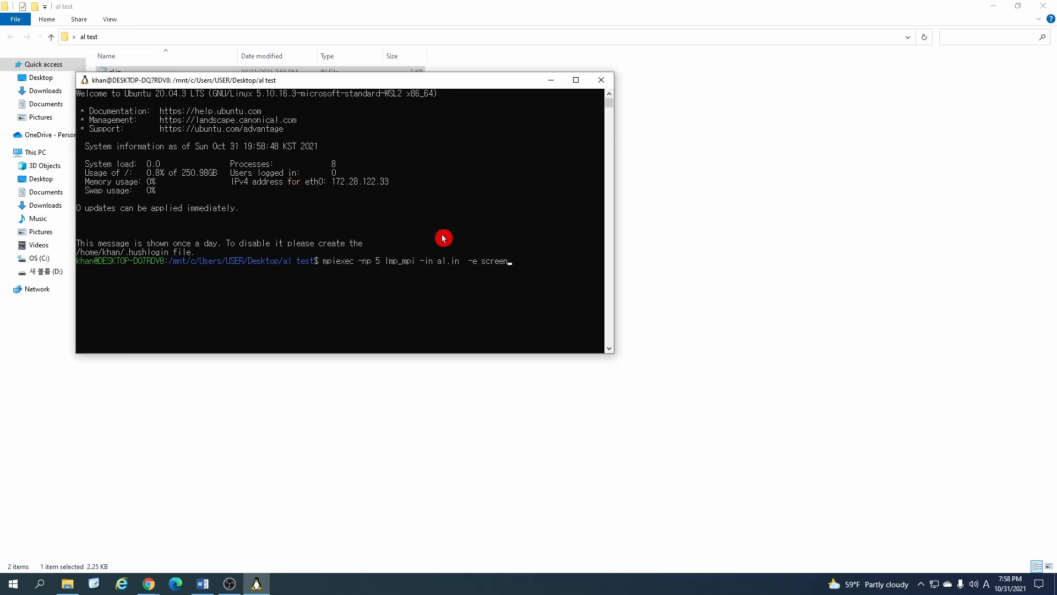
mouse_move(451, 268)
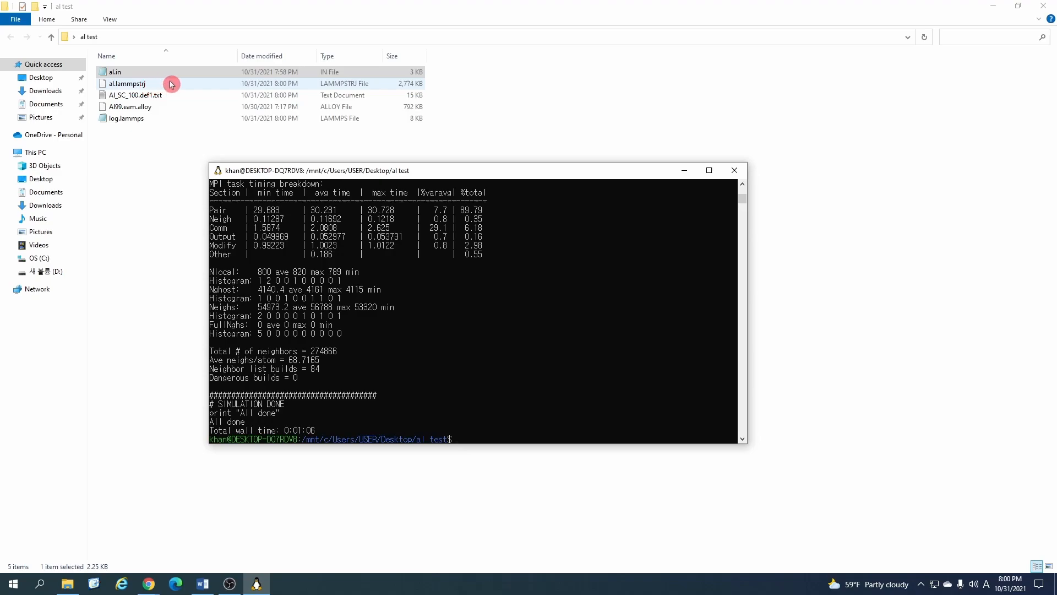
mouse_move(263, 88)
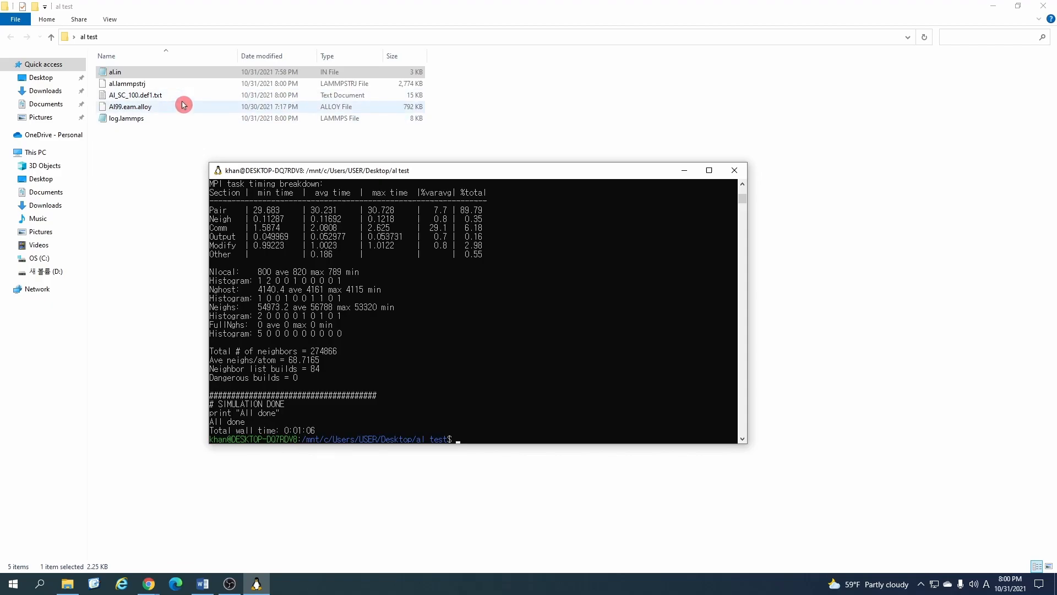
mouse_move(180, 328)
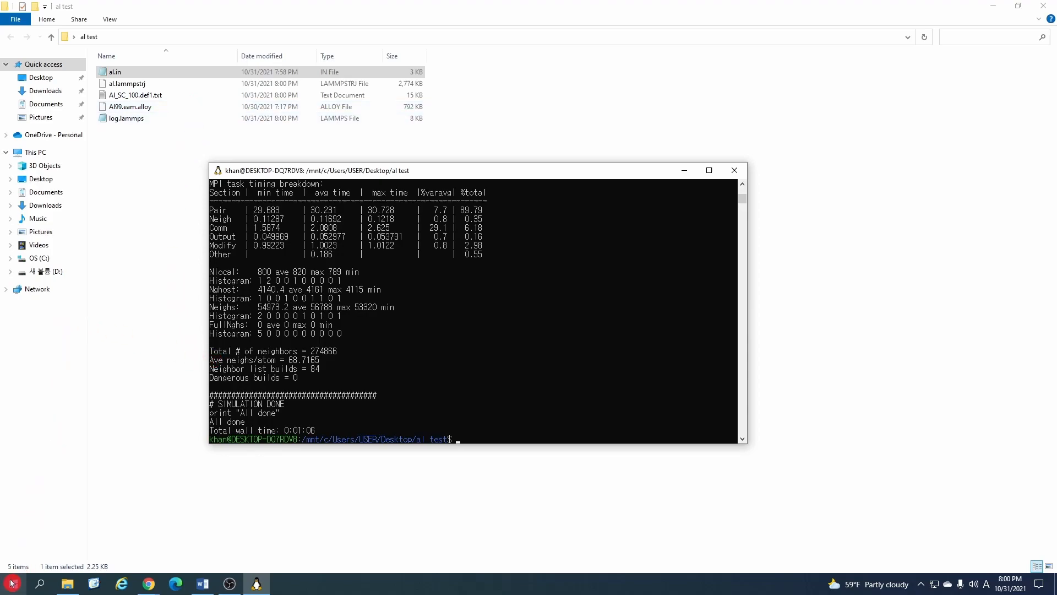
Launch VMD and load al.lammpstrj as a new molecule with 4000 atoms and 21 frames
left_click(10, 583)
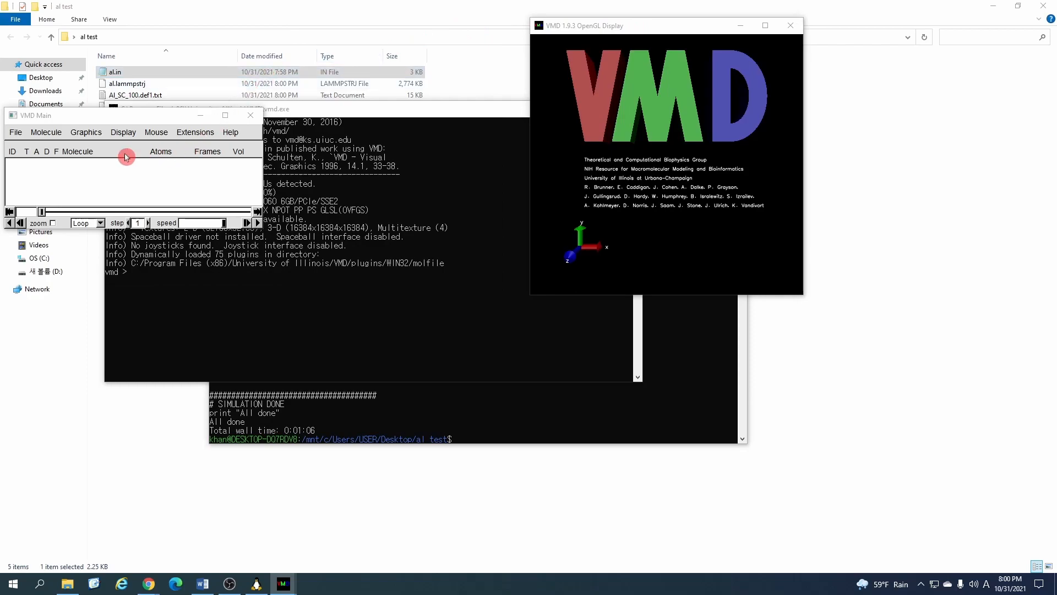
left_click(14, 131)
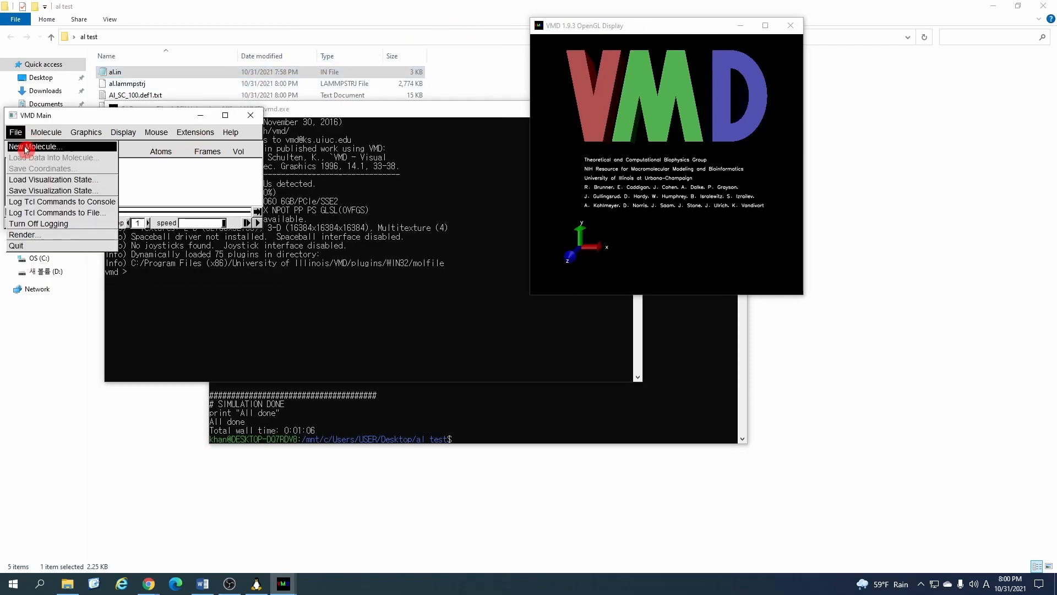
left_click(46, 131)
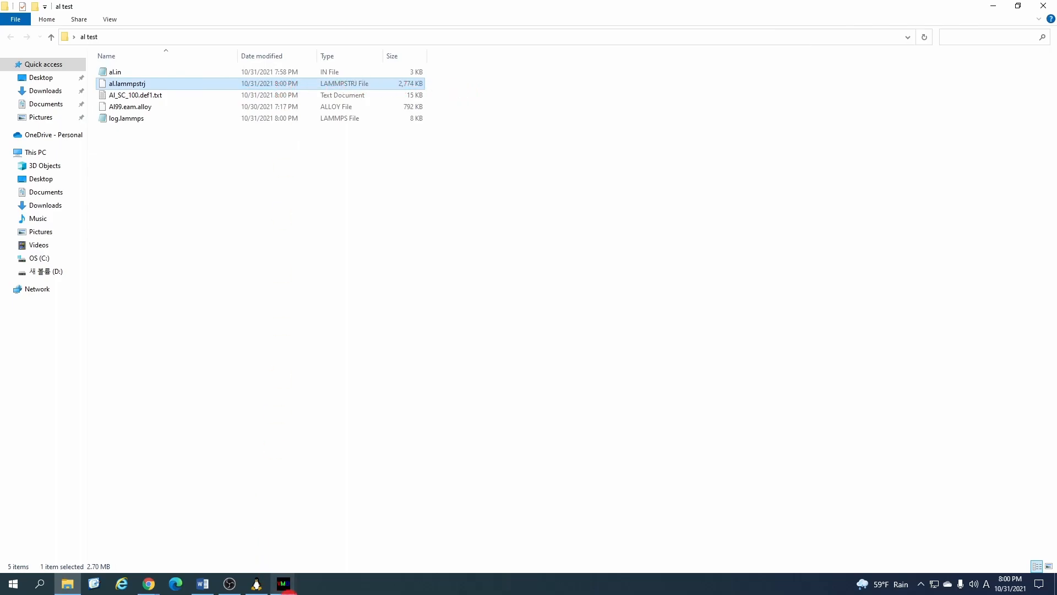
double_click(127, 83)
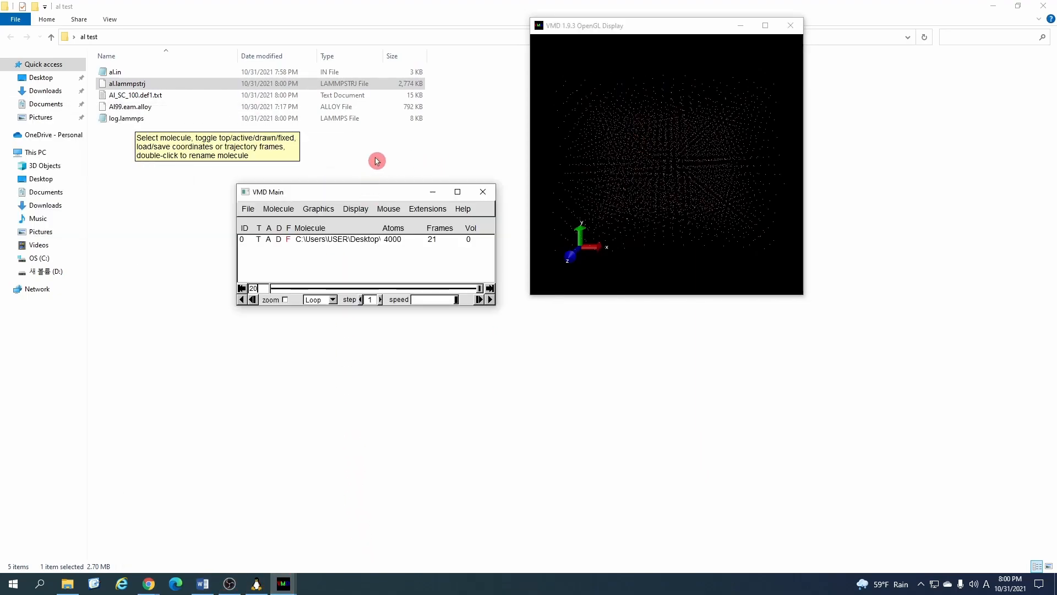
Set the molecule's drawing method to VDW so the atoms render as pink spheres
left_click(318, 208)
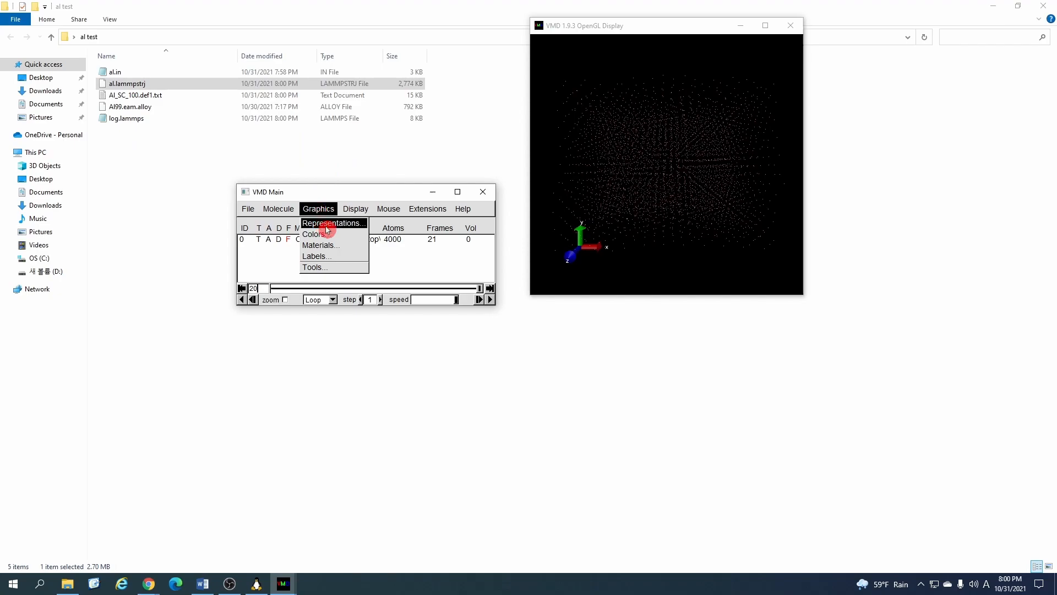
left_click(332, 222)
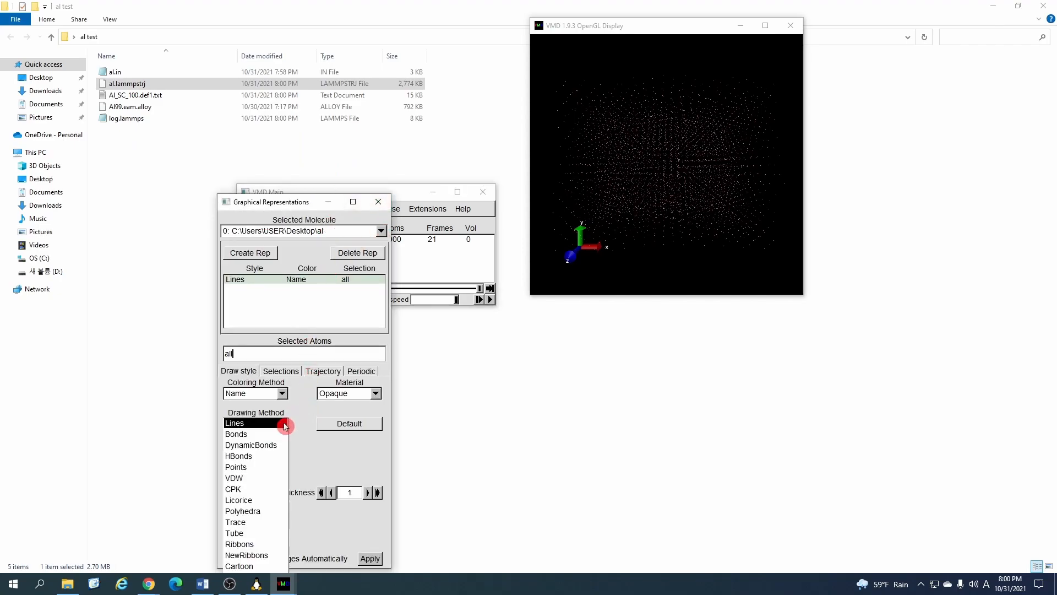
left_click(233, 476)
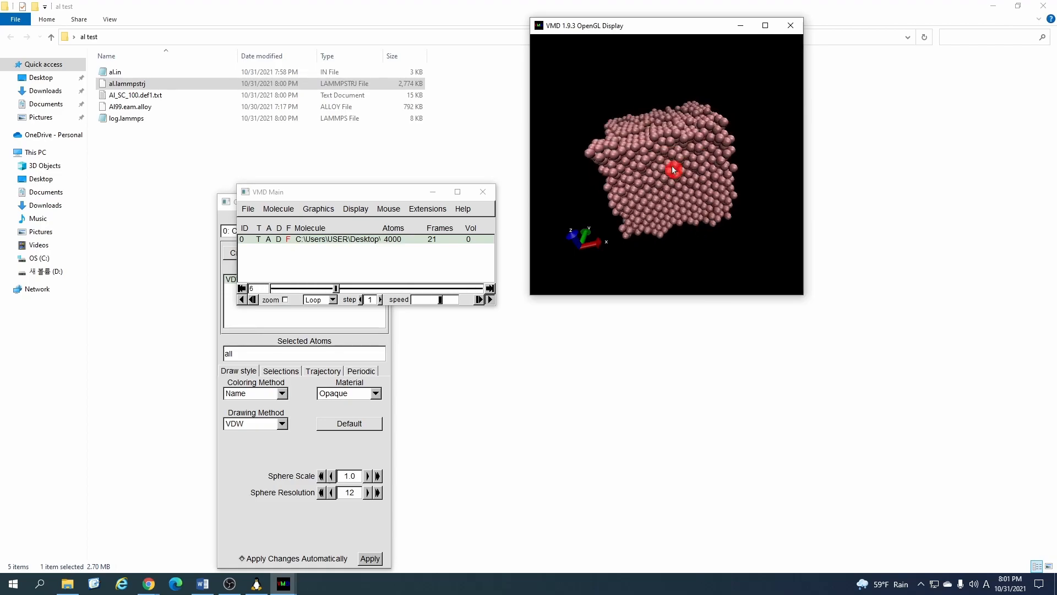
left_click(318, 208)
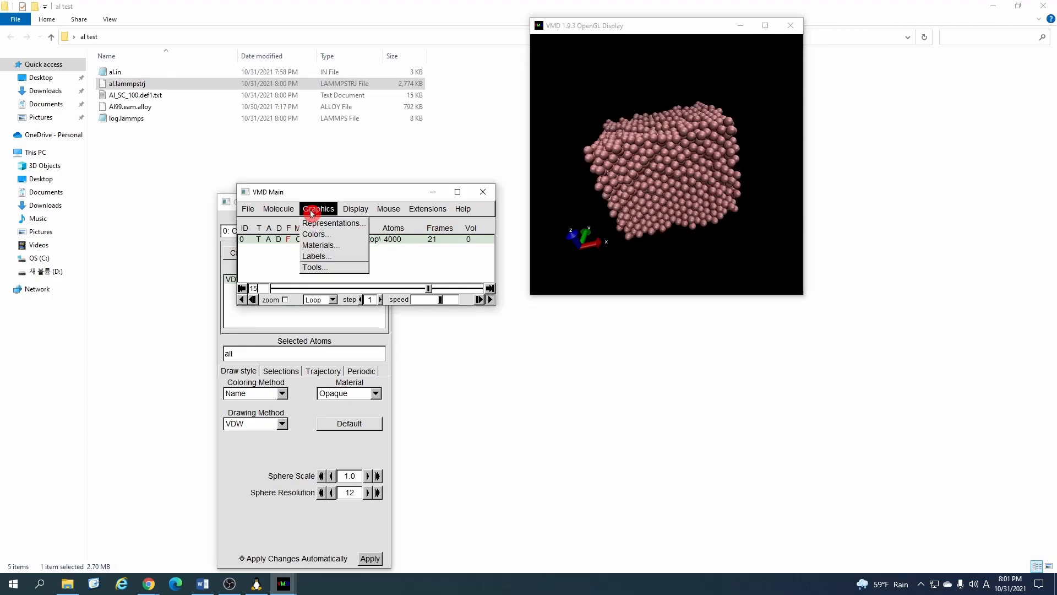
left_click(334, 222)
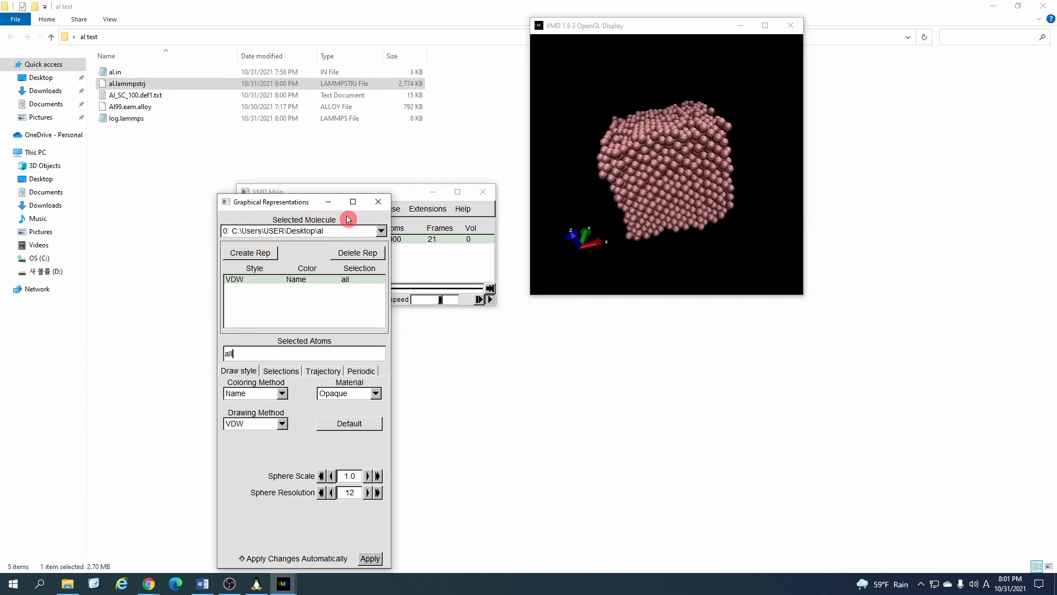
Assign the Display Background colour to green in the Colors settings
left_click(318, 208)
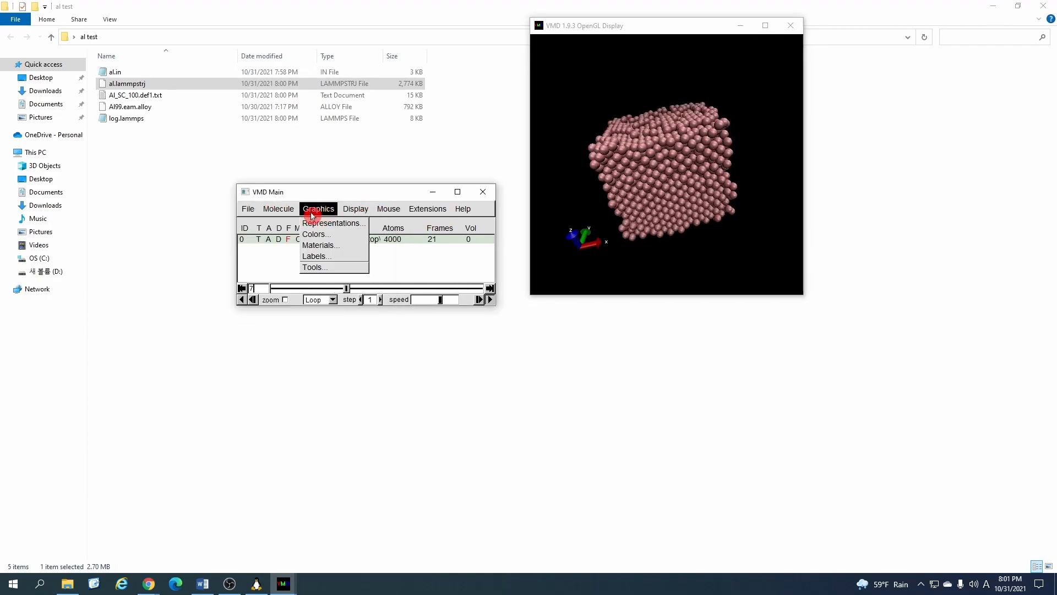
left_click(315, 233)
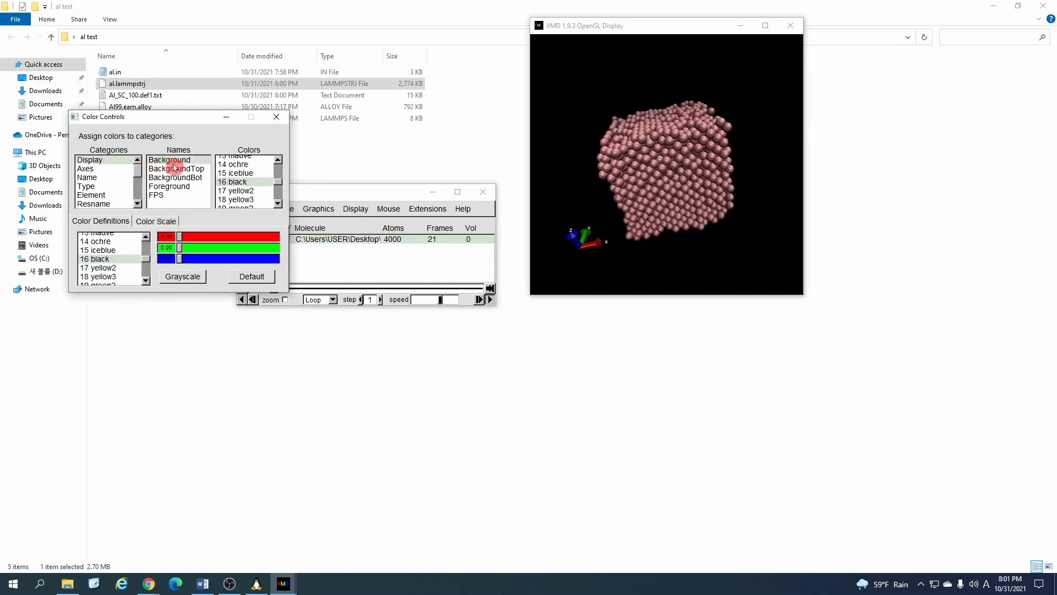
left_click(237, 199)
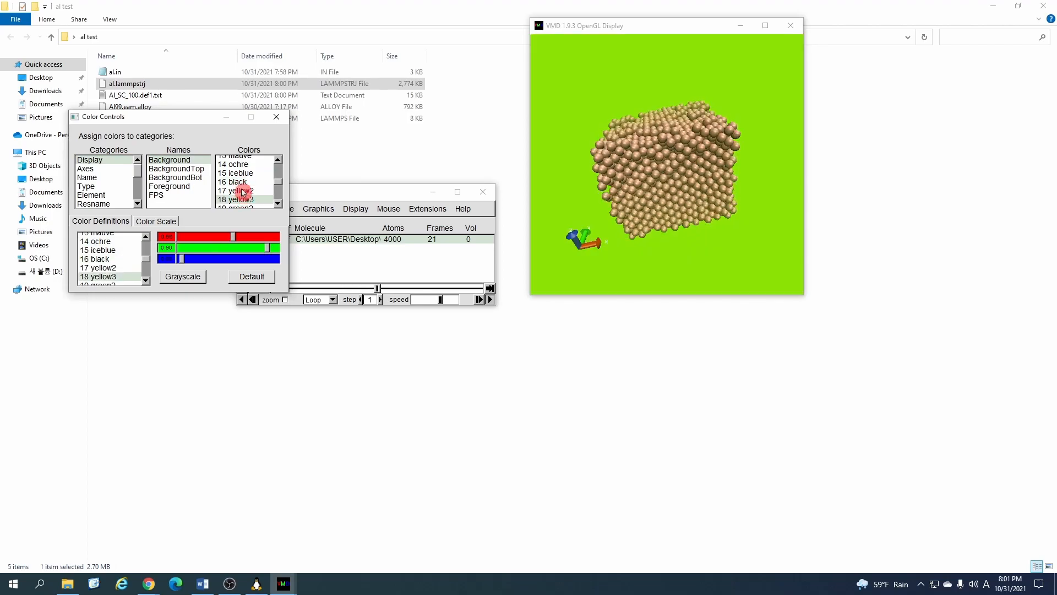
left_click(275, 117)
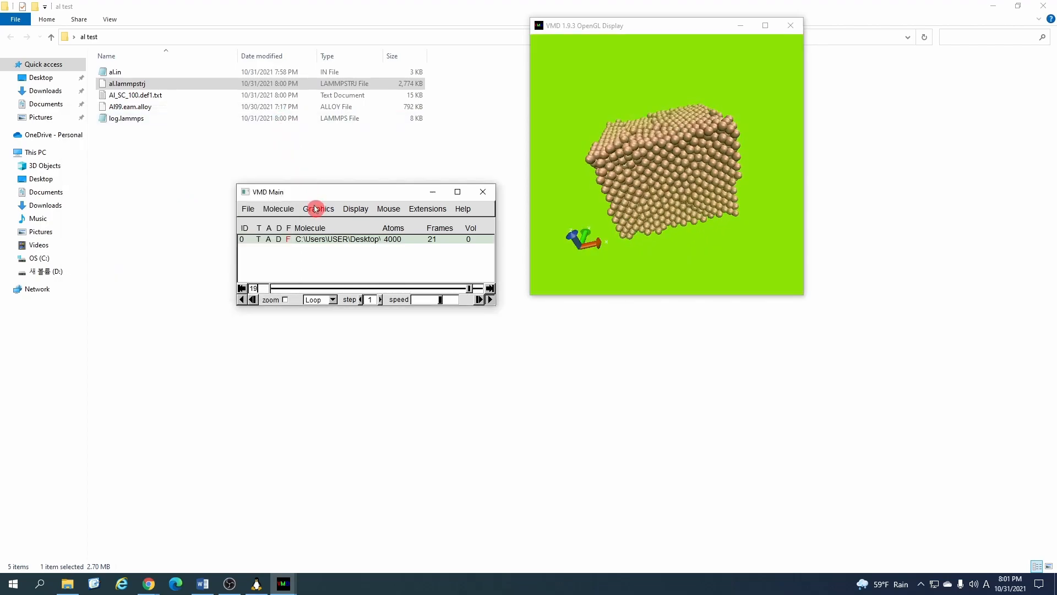
Adjust the representation's drawing method options in the Graphics settings
left_click(320, 208)
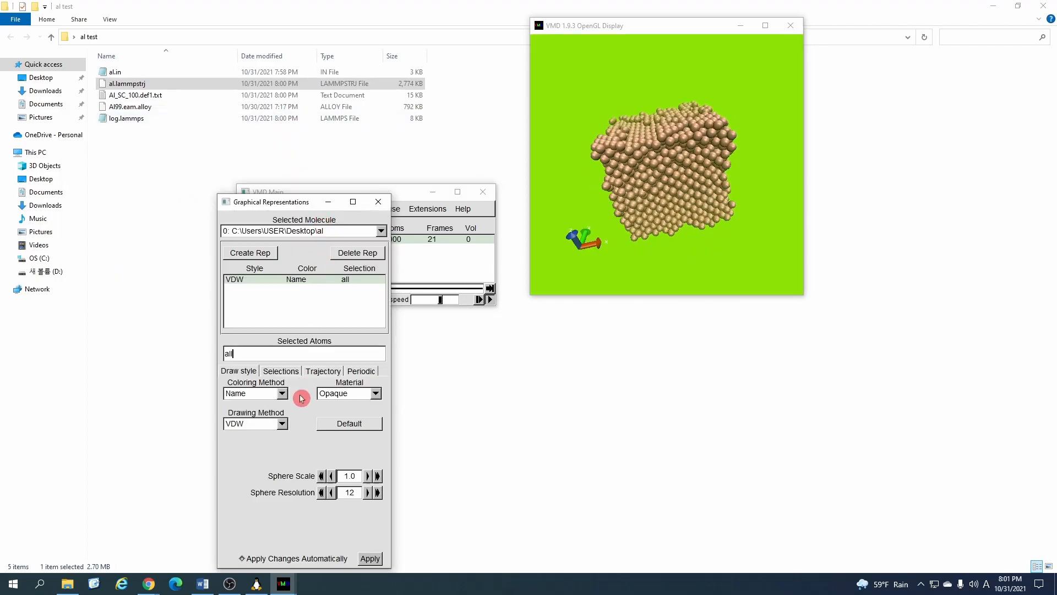
left_click(369, 476)
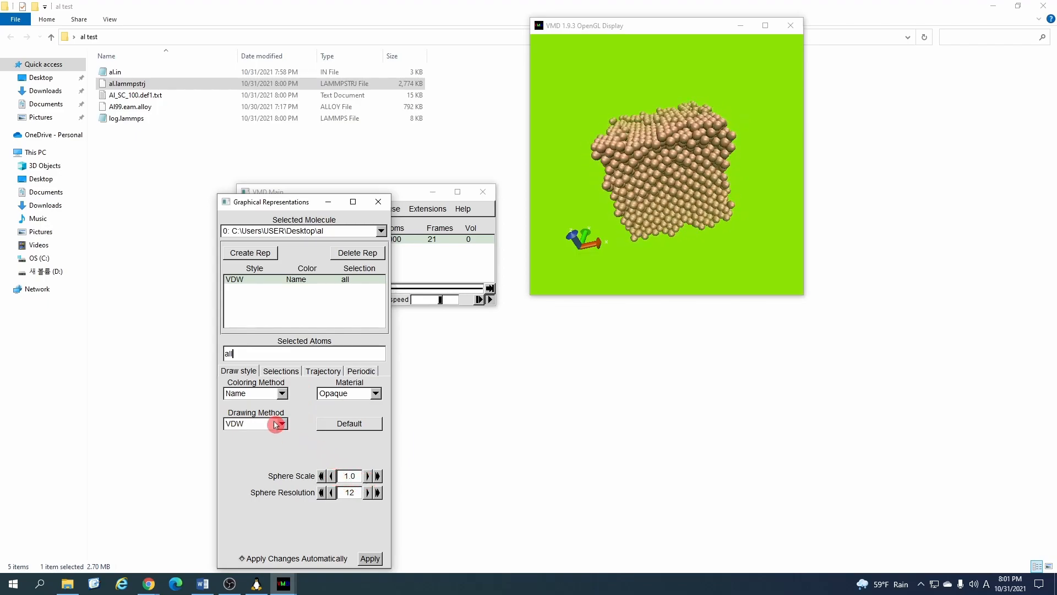
left_click(281, 423)
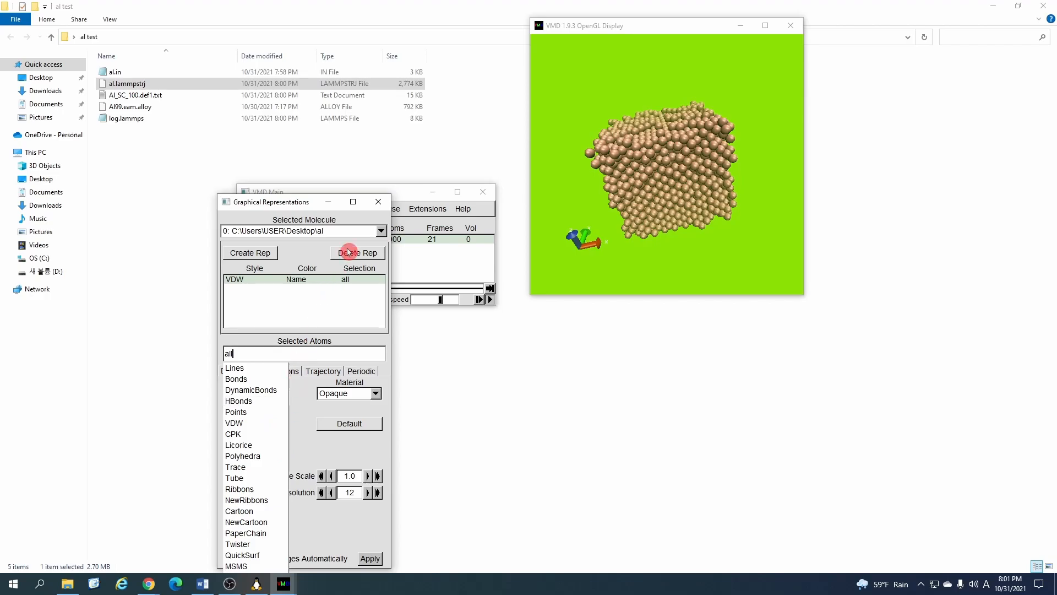
left_click(378, 202)
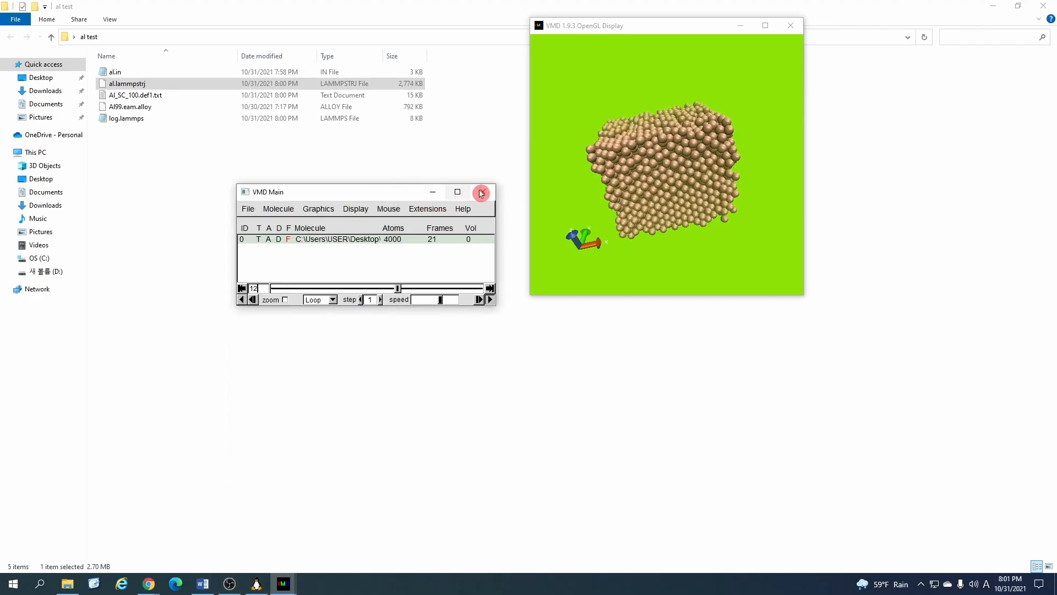